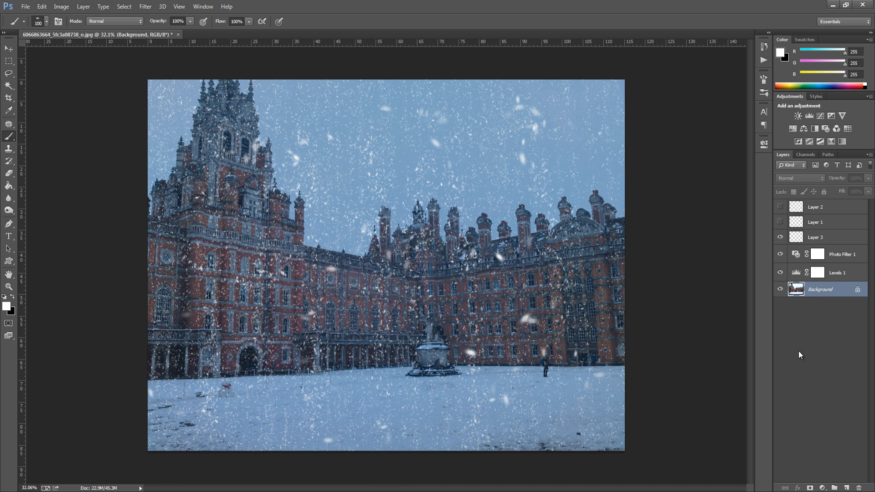
Step: Show only the original courtyard photo, hiding the levels, photo filter and snow layers
{"action": "left_click", "coordinate": [780, 254]}
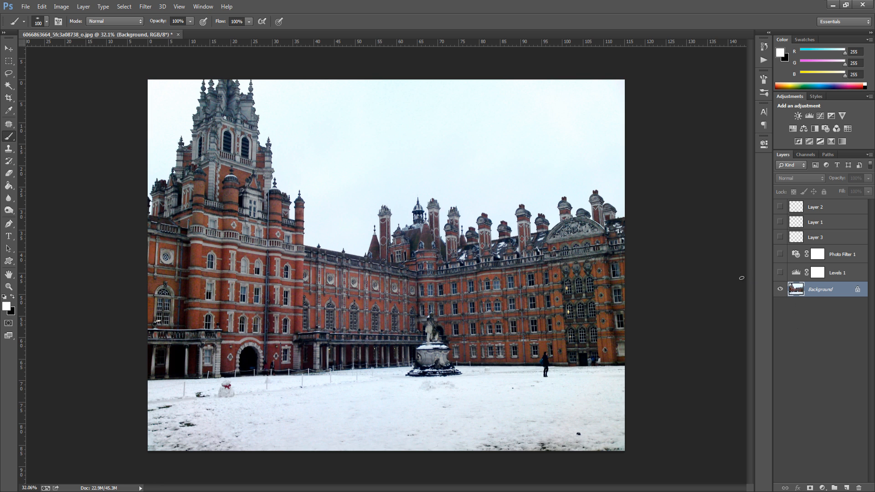
{"action": "mouse_move", "coordinate": [774, 344]}
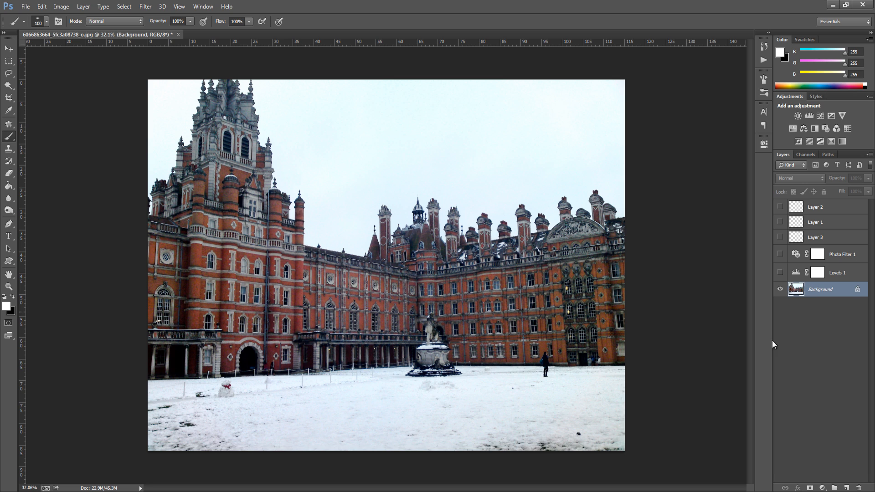
{"action": "mouse_move", "coordinate": [792, 340]}
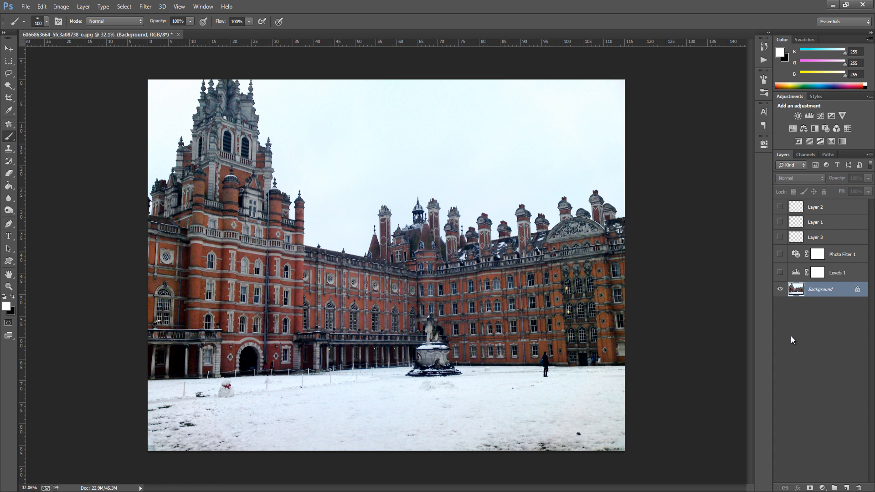
{"action": "mouse_move", "coordinate": [770, 347]}
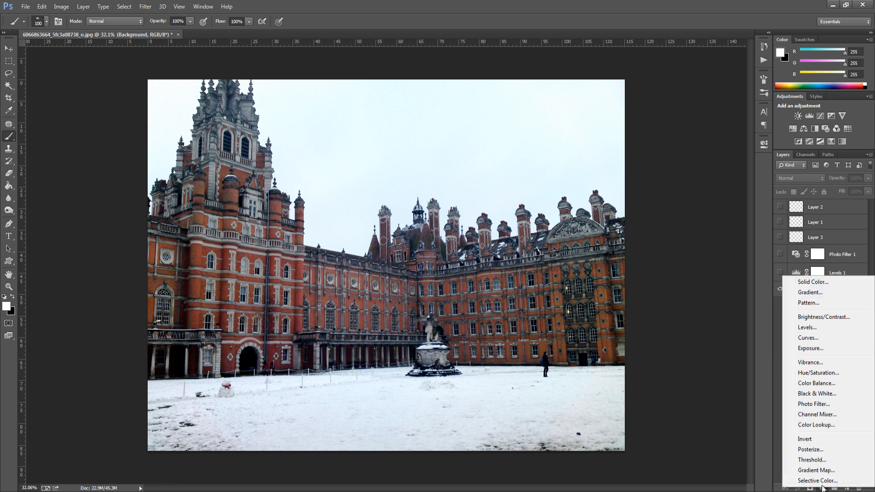
{"action": "mouse_move", "coordinate": [828, 394]}
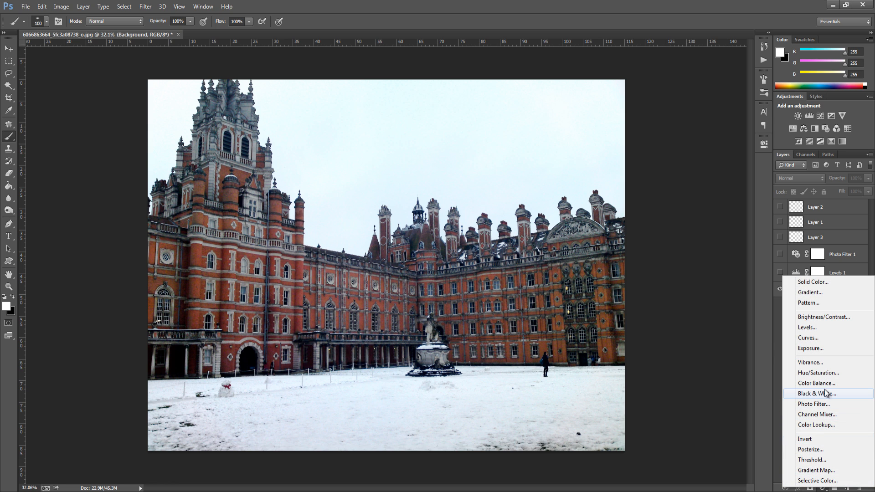
Step: Add a Levels adjustment with output shadows at 30 and highlights at 155
{"action": "left_click", "coordinate": [801, 327]}
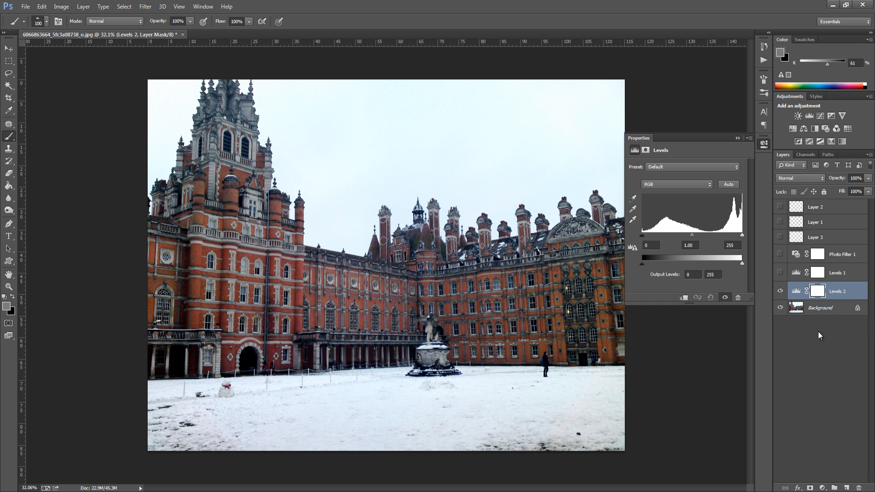
{"action": "mouse_move", "coordinate": [649, 273]}
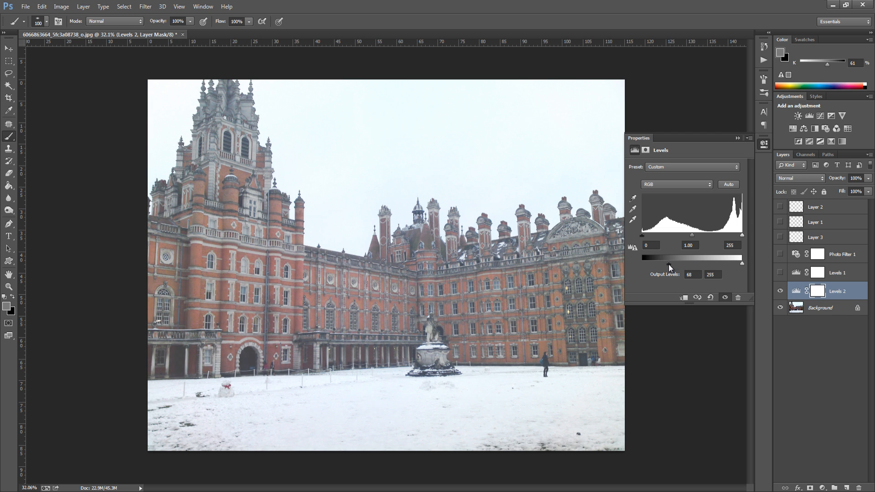
{"action": "left_click_drag", "start_coordinate": [743, 263], "coordinate": [722, 263]}
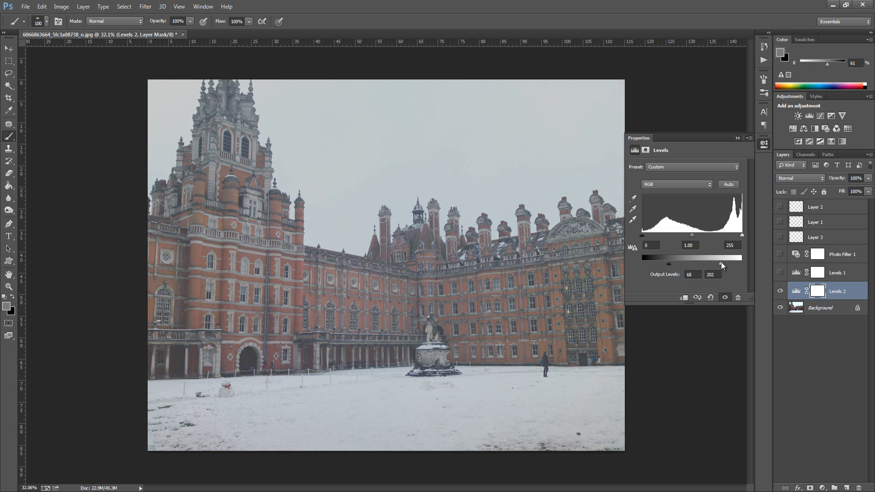
{"action": "left_click_drag", "start_coordinate": [721, 258], "coordinate": [702, 258]}
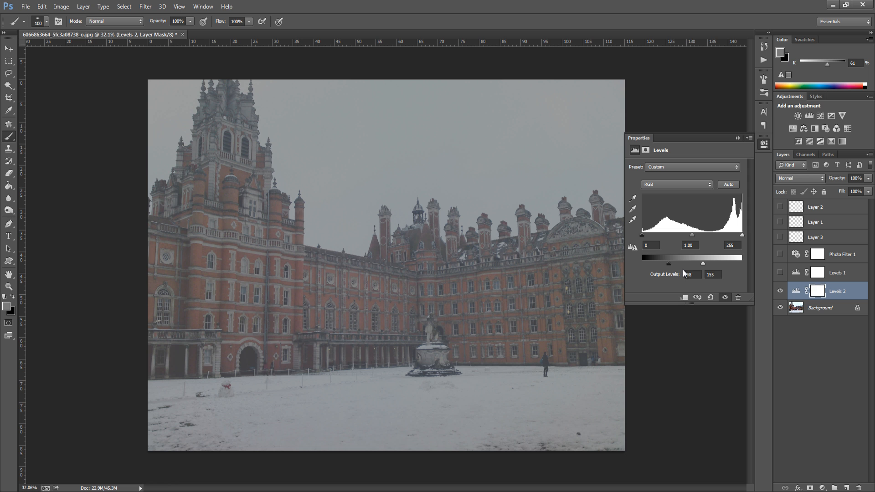
{"action": "left_click_drag", "start_coordinate": [641, 264], "coordinate": [657, 264]}
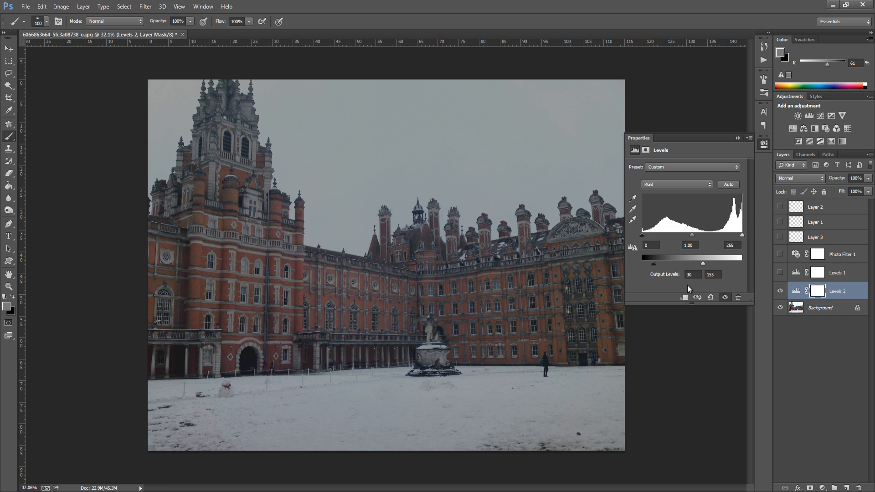
{"action": "mouse_move", "coordinate": [686, 286]}
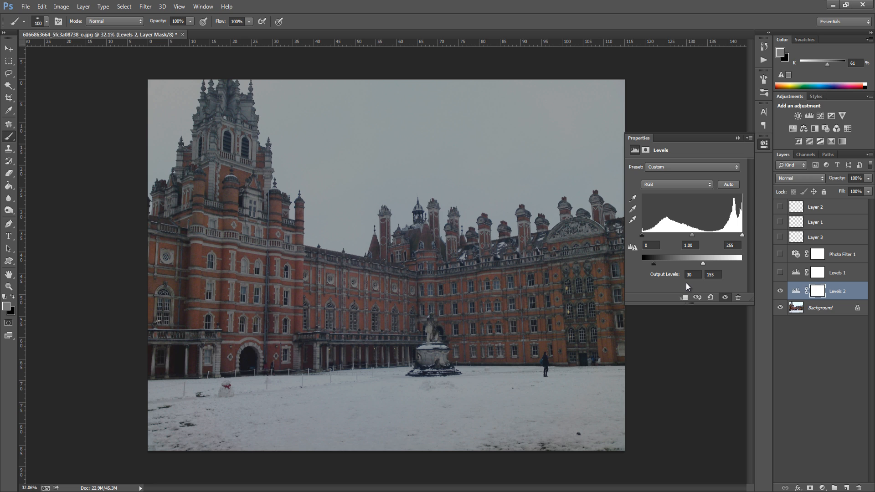
{"action": "mouse_move", "coordinate": [743, 148]}
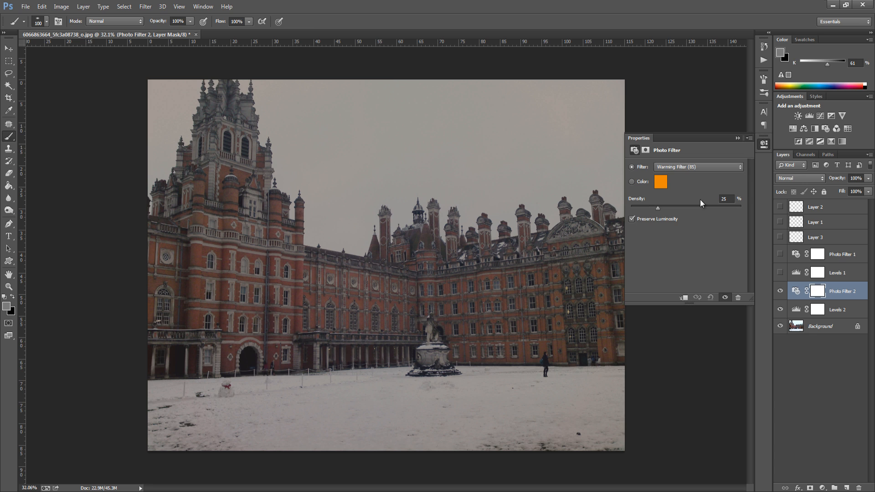
Step: Switch the Photo Filter from Warming Filter (85) to Cooling Filter (82)
{"action": "left_click", "coordinate": [699, 167]}
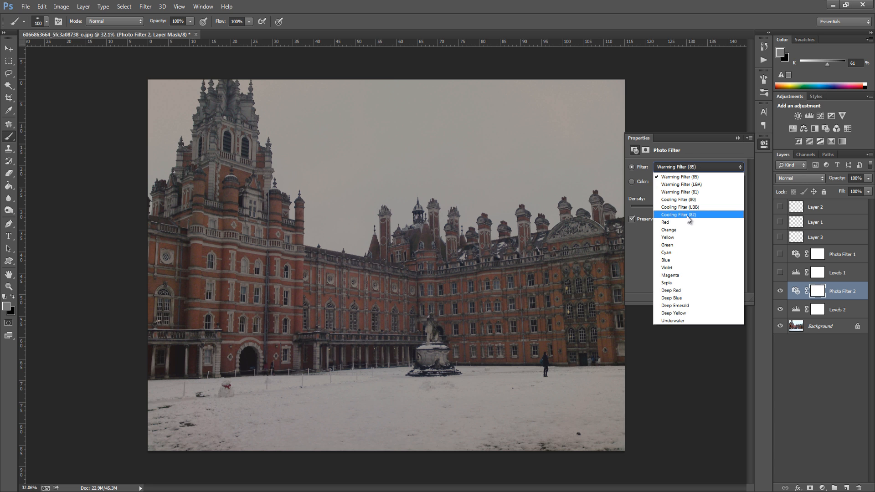
{"action": "left_click", "coordinate": [679, 215]}
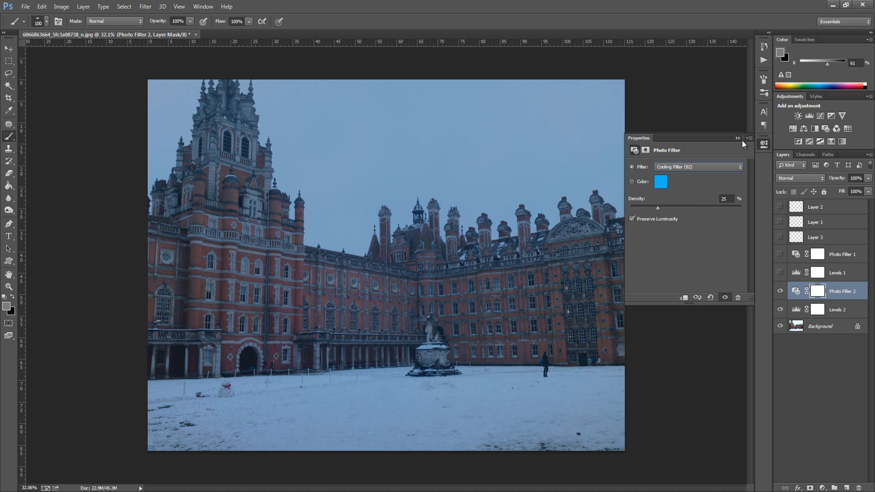
{"action": "mouse_move", "coordinate": [658, 211]}
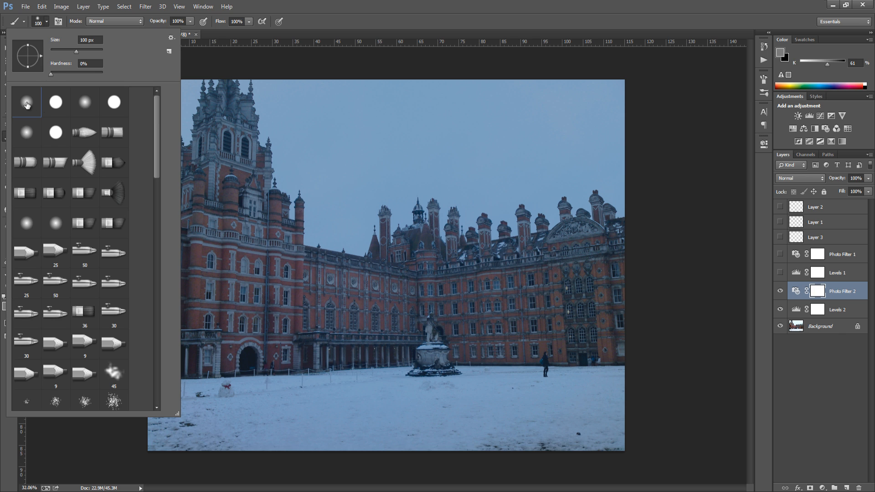
{"action": "mouse_move", "coordinate": [45, 26]}
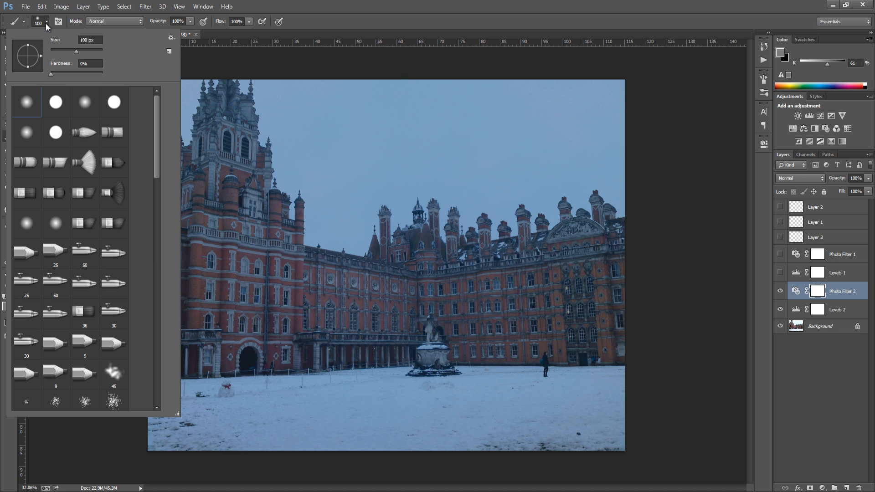
Step: Prepare a soft round brush about 15 px wide for snowflakes
{"action": "scroll", "scroll_direction": "down", "scroll_amount": 3}
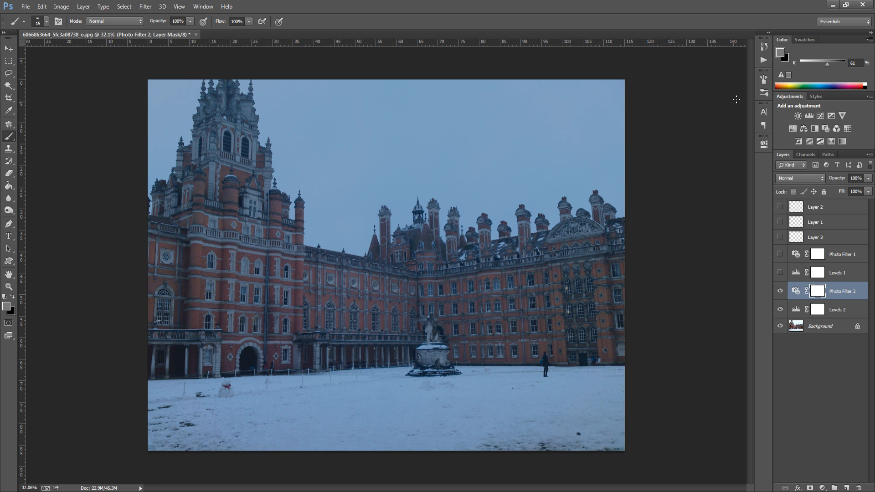
{"action": "mouse_move", "coordinate": [763, 82]}
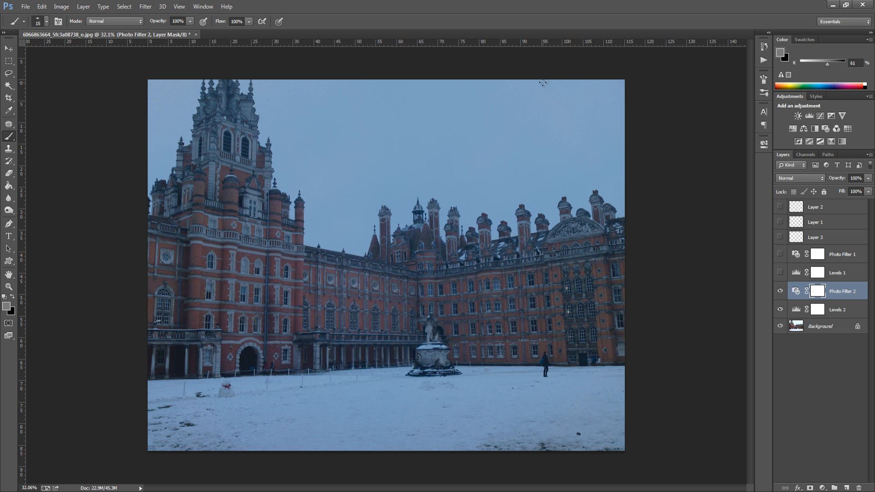
{"action": "left_click", "coordinate": [203, 7]}
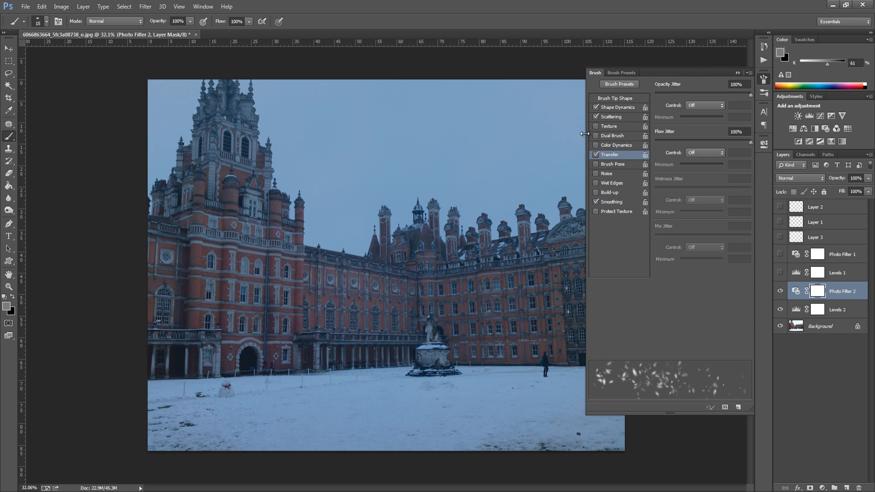
Step: Show Brush Tip Shape settings: 15 px, 50% roundness, 15% hardness, 400% spacing
{"action": "left_click", "coordinate": [615, 98]}
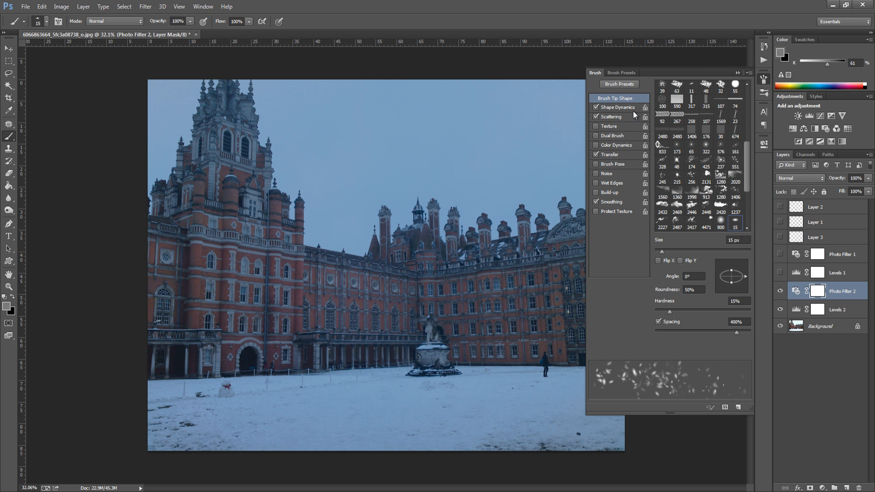
{"action": "mouse_move", "coordinate": [727, 252]}
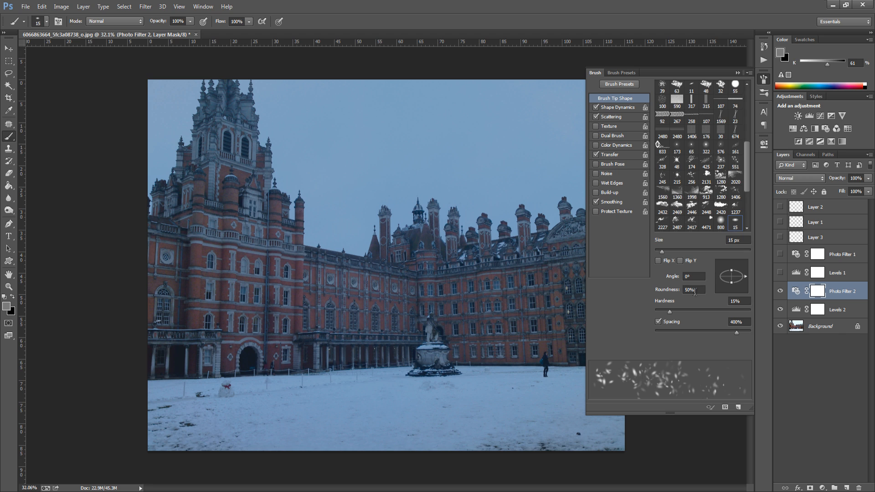
{"action": "mouse_move", "coordinate": [693, 291]}
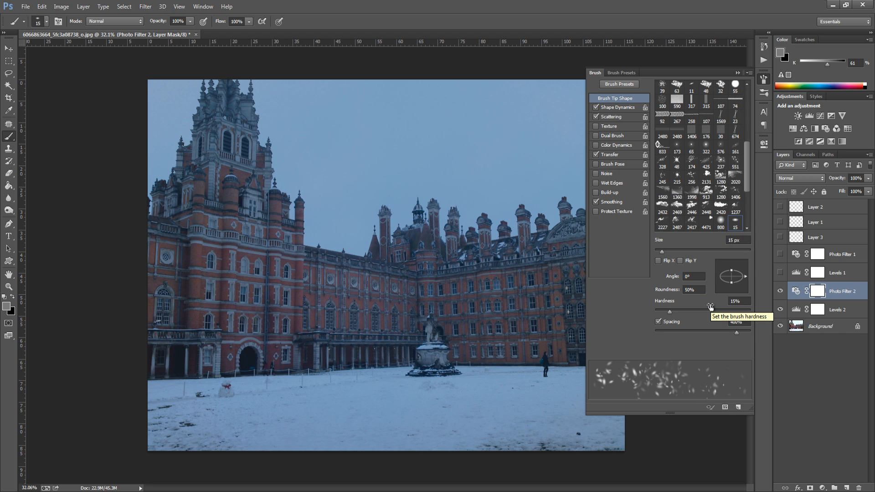
{"action": "mouse_move", "coordinate": [718, 335]}
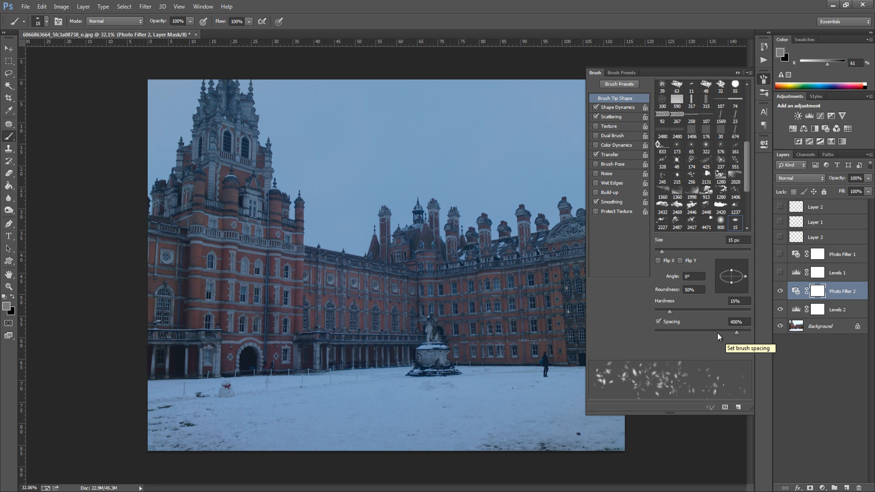
{"action": "mouse_move", "coordinate": [742, 196]}
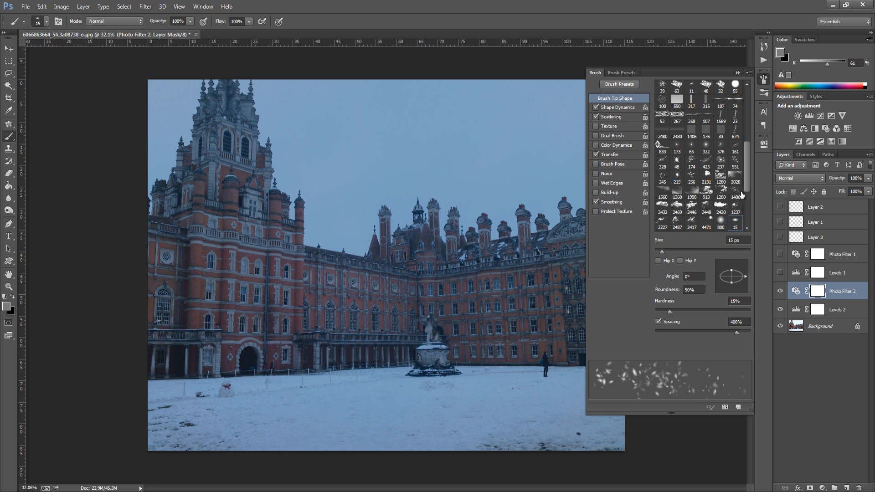
{"action": "left_click", "coordinate": [619, 107]}
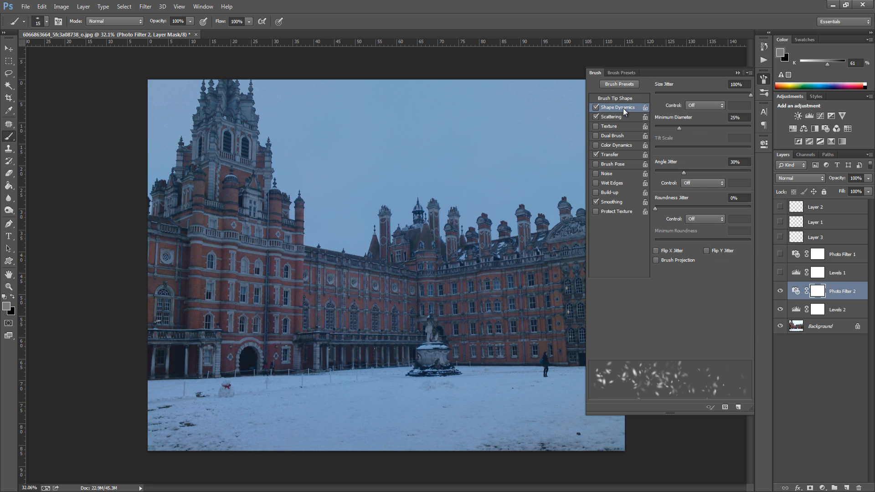
{"action": "mouse_move", "coordinate": [693, 86]}
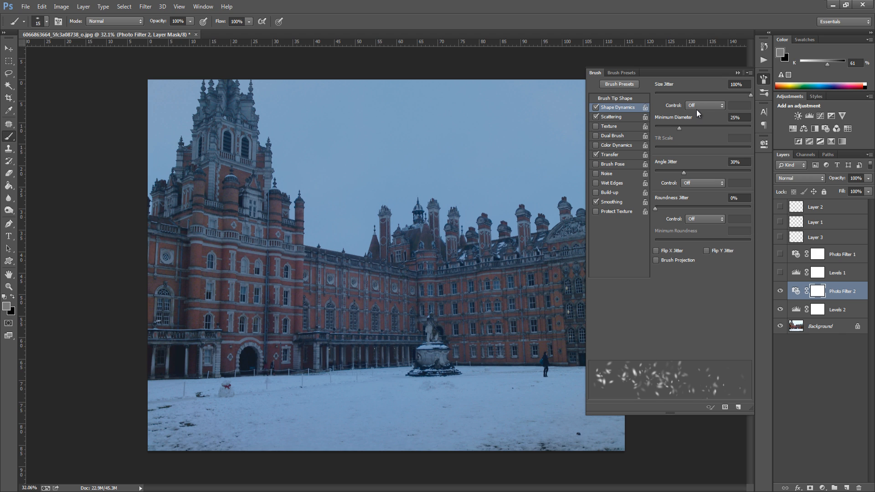
{"action": "mouse_move", "coordinate": [694, 111]}
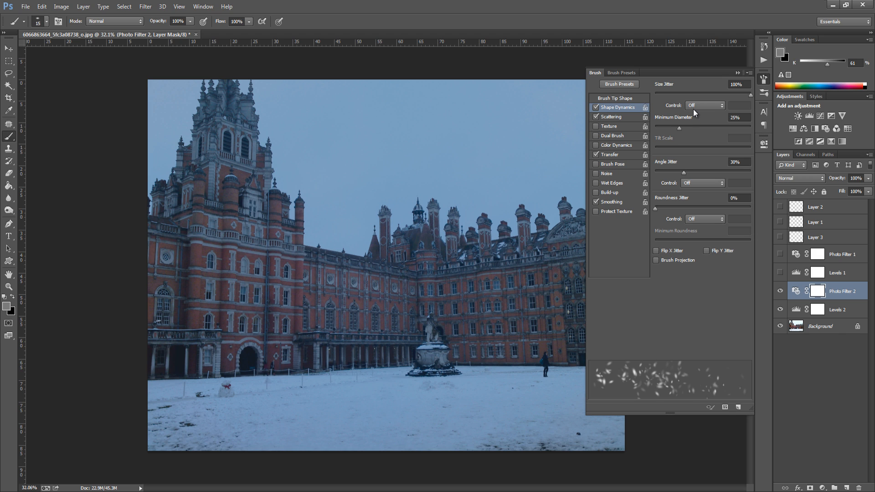
{"action": "mouse_move", "coordinate": [701, 170]}
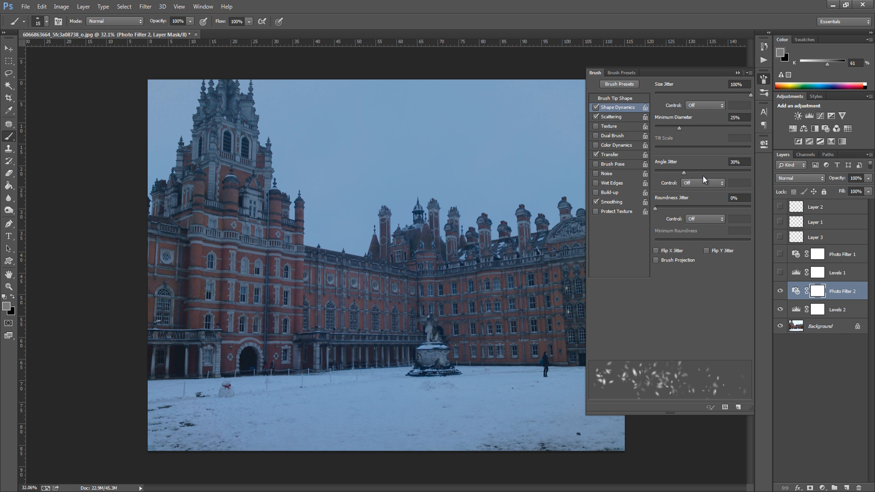
{"action": "mouse_move", "coordinate": [688, 205]}
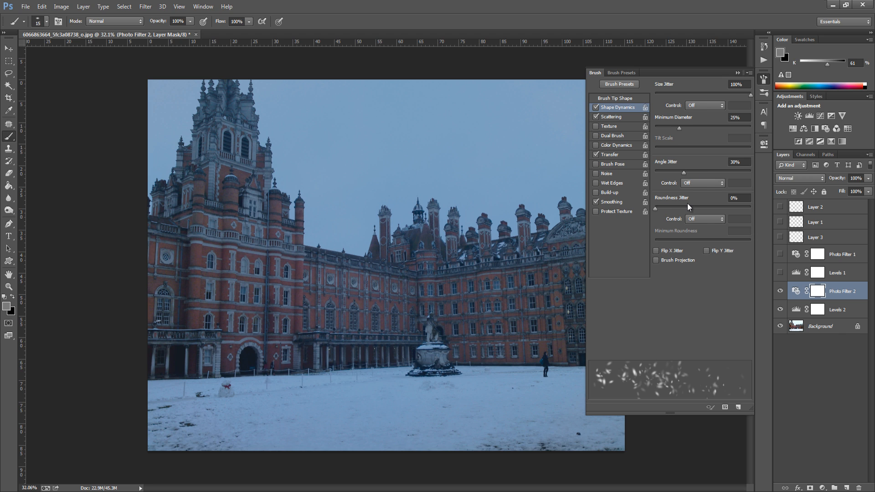
{"action": "mouse_move", "coordinate": [697, 219]}
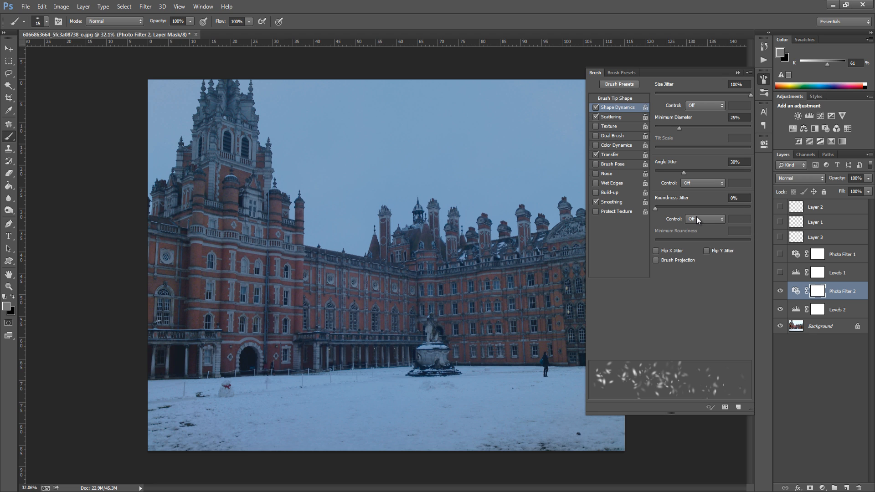
{"action": "mouse_move", "coordinate": [698, 221]}
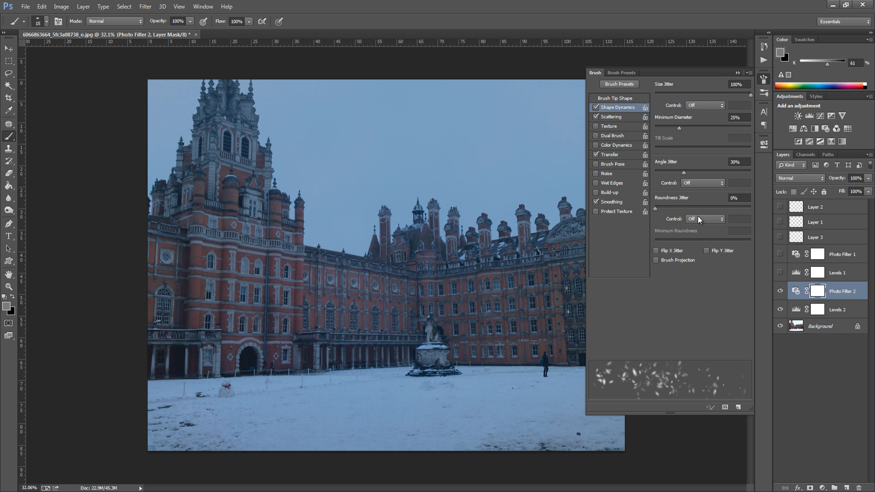
{"action": "mouse_move", "coordinate": [655, 259]}
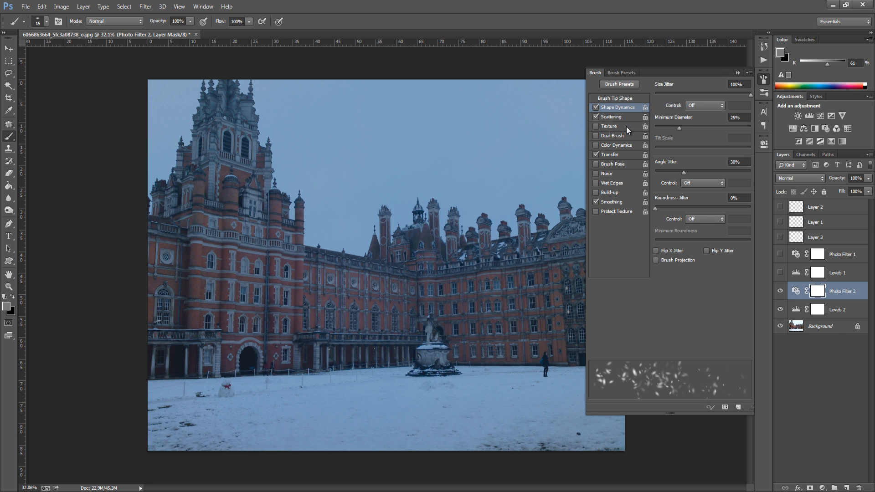
{"action": "mouse_move", "coordinate": [626, 120]}
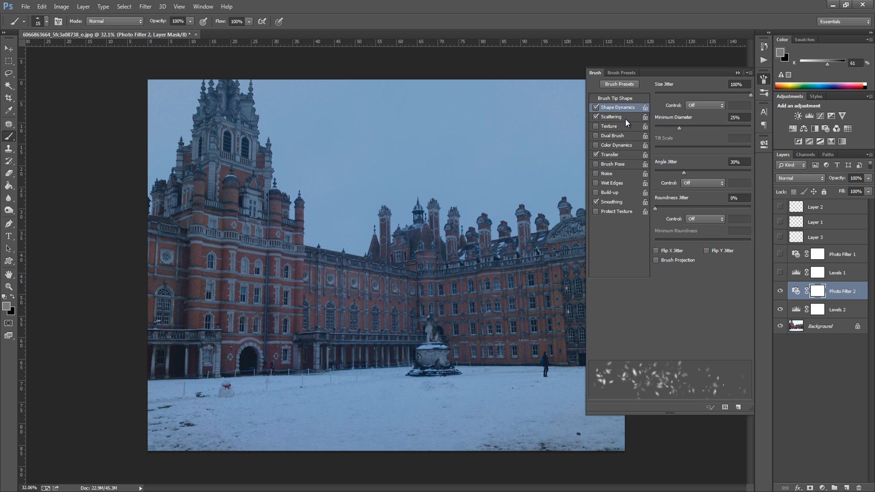
{"action": "left_click", "coordinate": [611, 116]}
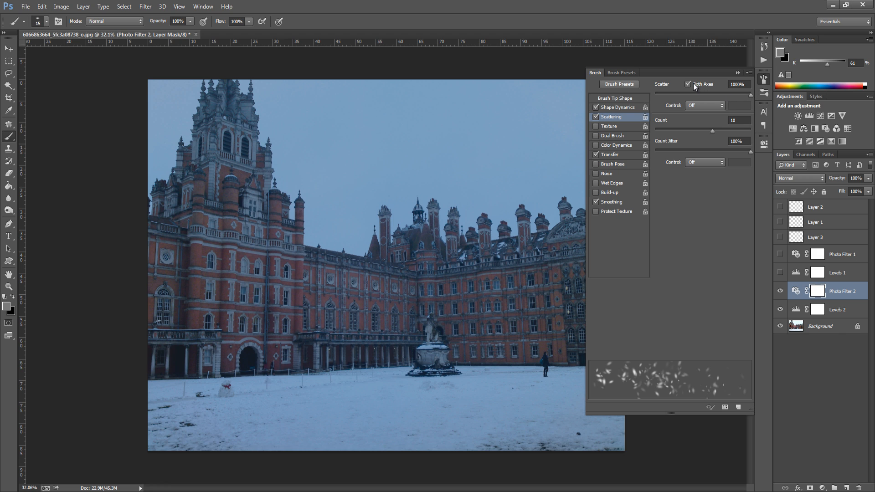
{"action": "mouse_move", "coordinate": [716, 104]}
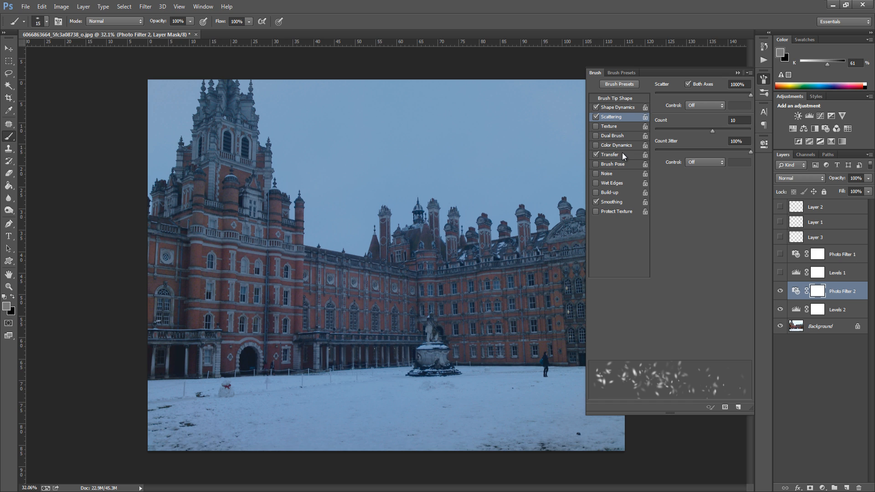
Step: Switch to the brush's Transfer settings, with opacity and flow jitter at 100%
{"action": "left_click", "coordinate": [609, 154]}
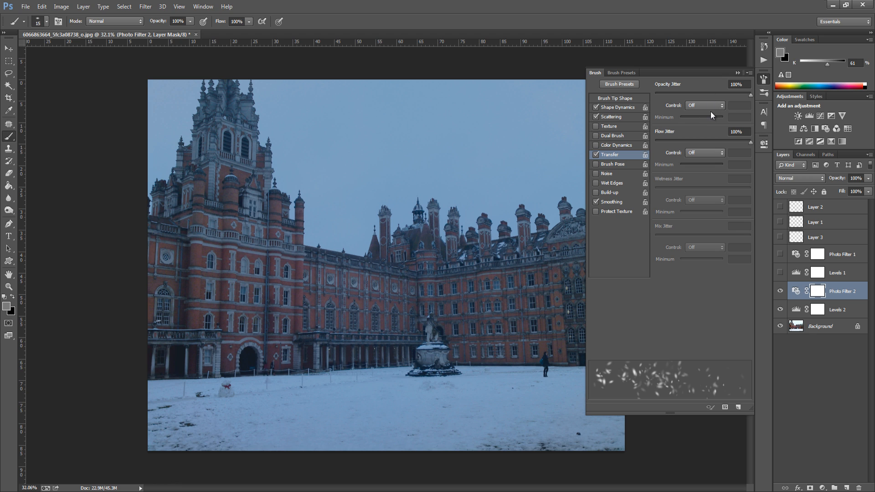
{"action": "mouse_move", "coordinate": [711, 136]}
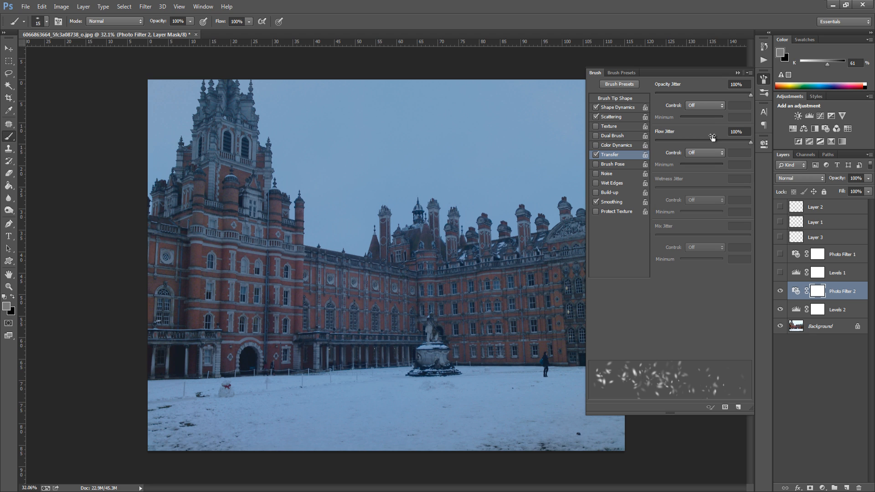
{"action": "mouse_move", "coordinate": [710, 141]}
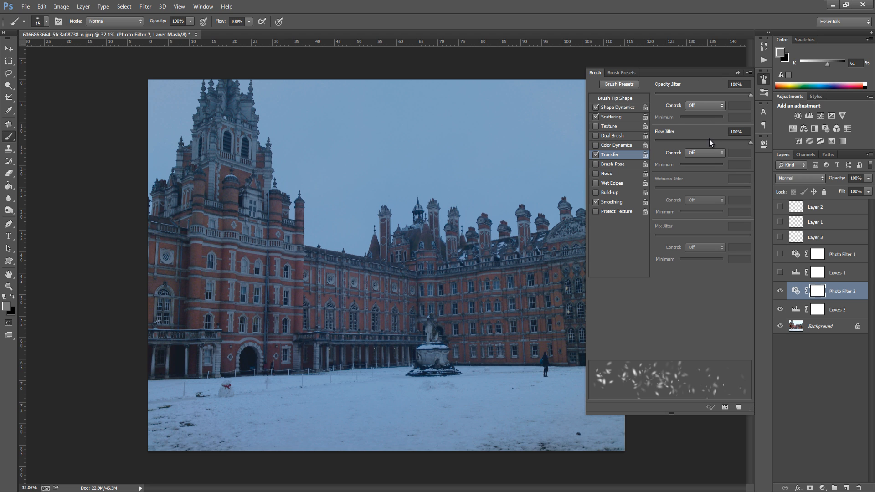
{"action": "mouse_move", "coordinate": [697, 125]}
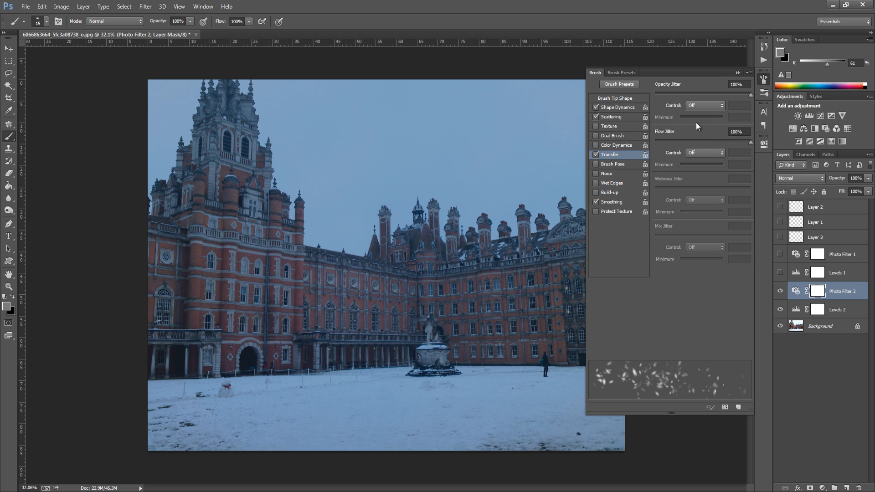
{"action": "mouse_move", "coordinate": [706, 216]}
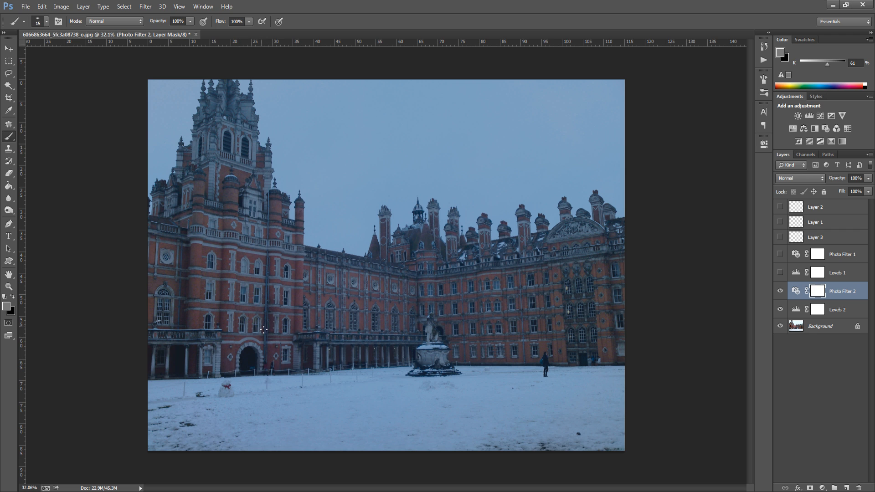
{"action": "mouse_move", "coordinate": [857, 481]}
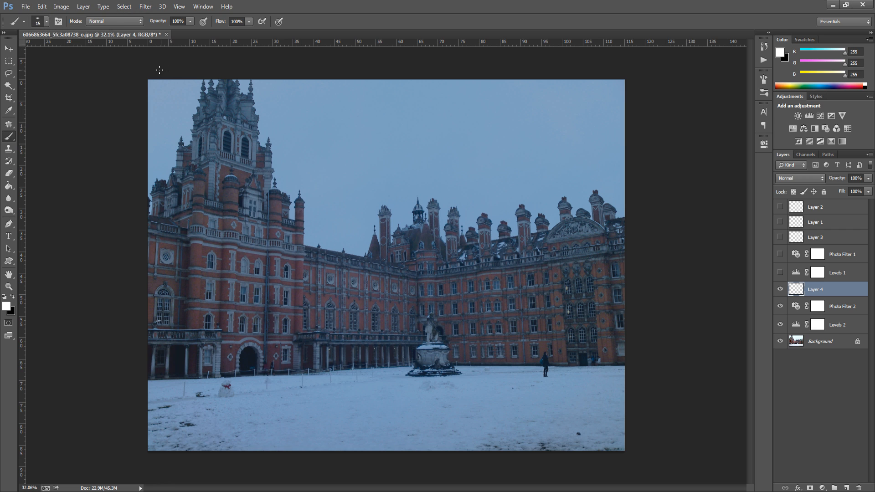
{"action": "mouse_move", "coordinate": [150, 73]}
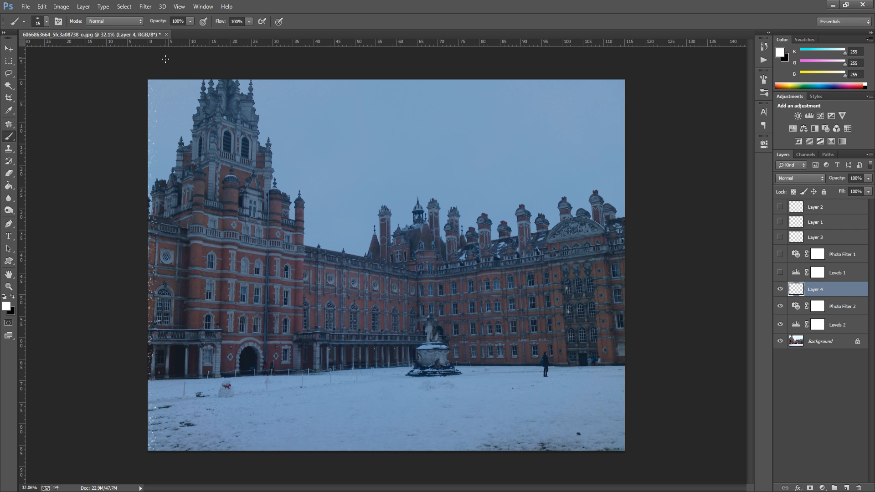
{"action": "mouse_move", "coordinate": [157, 469]}
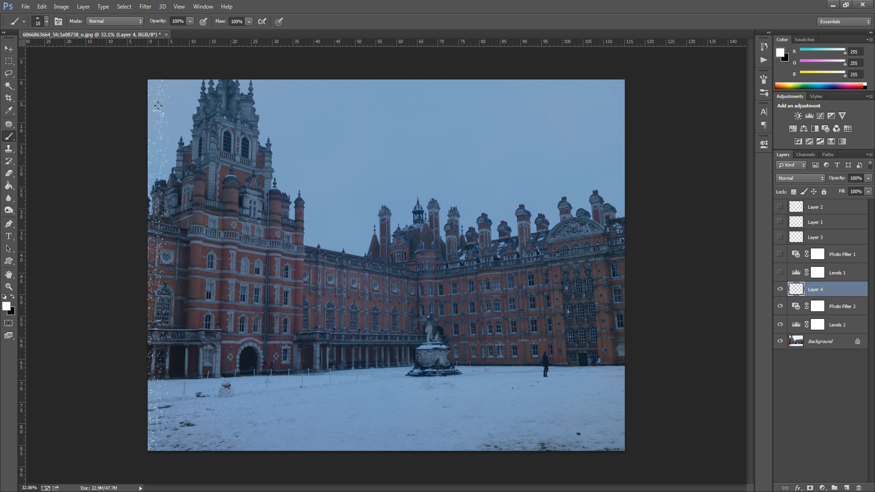
{"action": "mouse_move", "coordinate": [357, 142]}
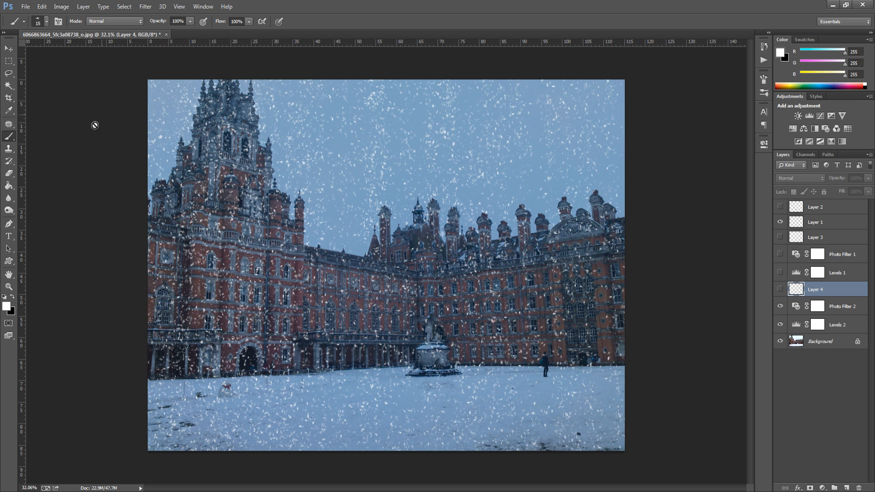
{"action": "mouse_move", "coordinate": [283, 177]}
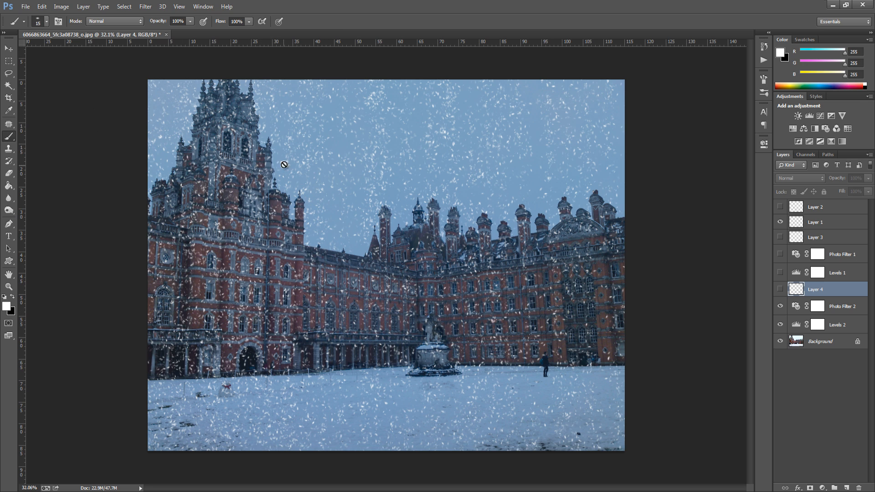
{"action": "mouse_move", "coordinate": [598, 417]}
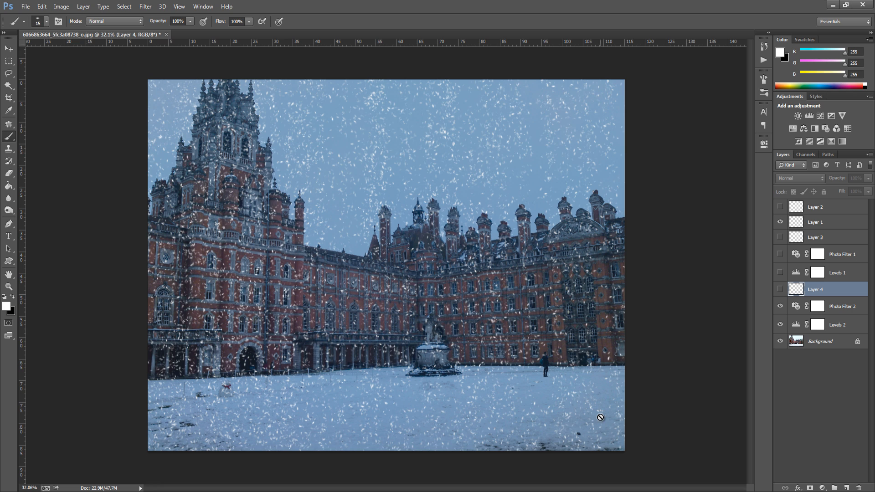
{"action": "mouse_move", "coordinate": [741, 256]}
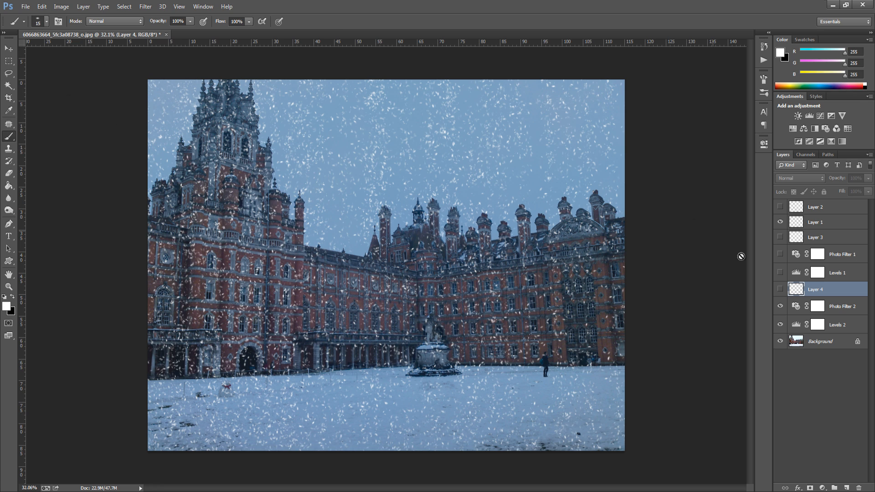
{"action": "mouse_move", "coordinate": [225, 246]}
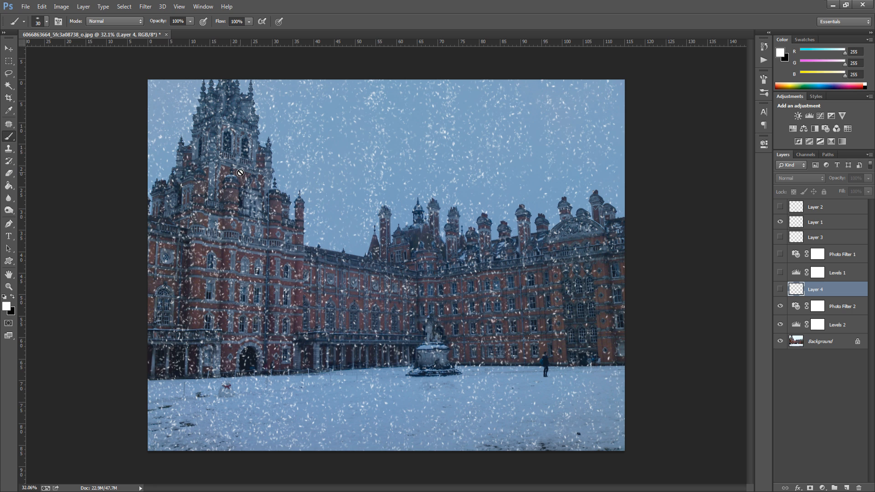
{"action": "mouse_move", "coordinate": [821, 223]}
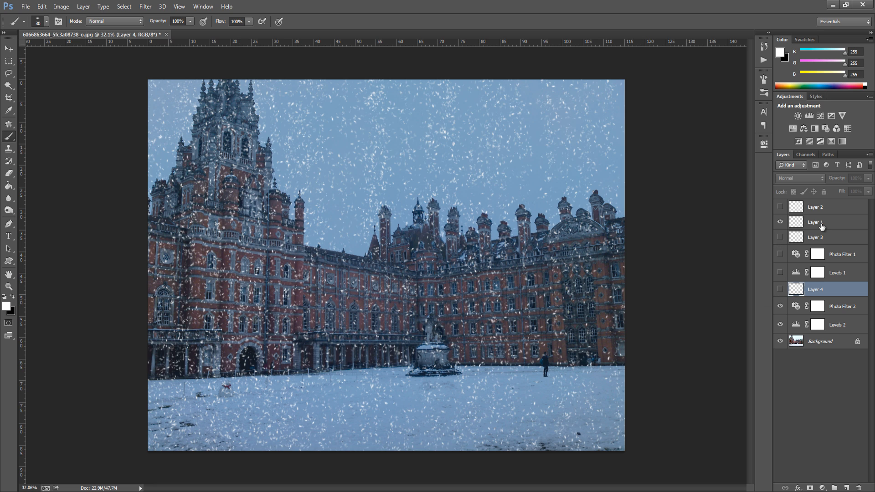
Step: Select Layer 1 for painting the larger snowflakes
{"action": "left_click", "coordinate": [823, 222]}
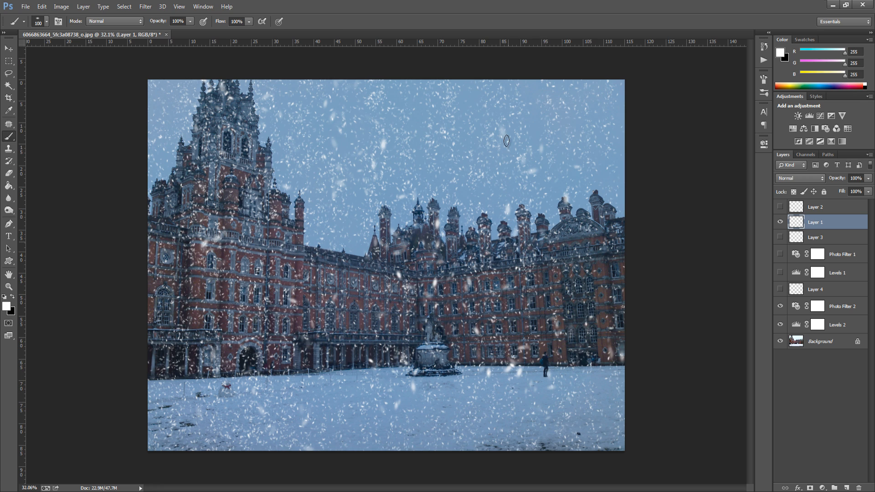
{"action": "mouse_move", "coordinate": [336, 338]}
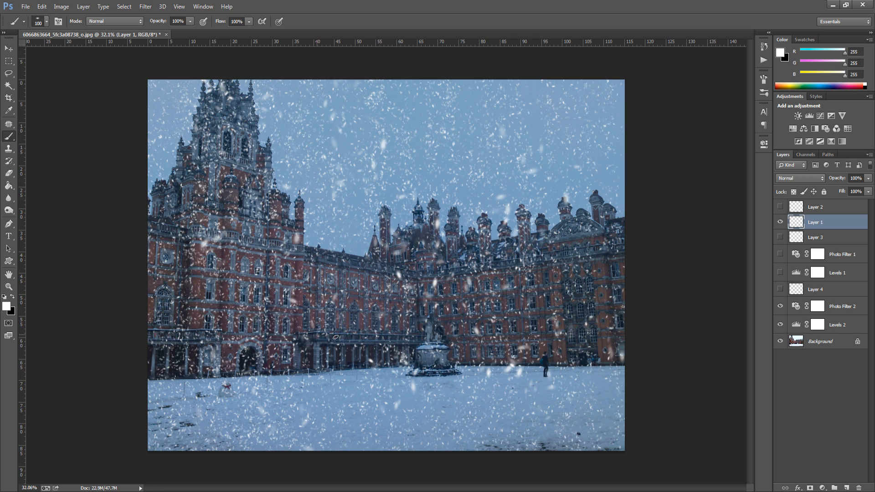